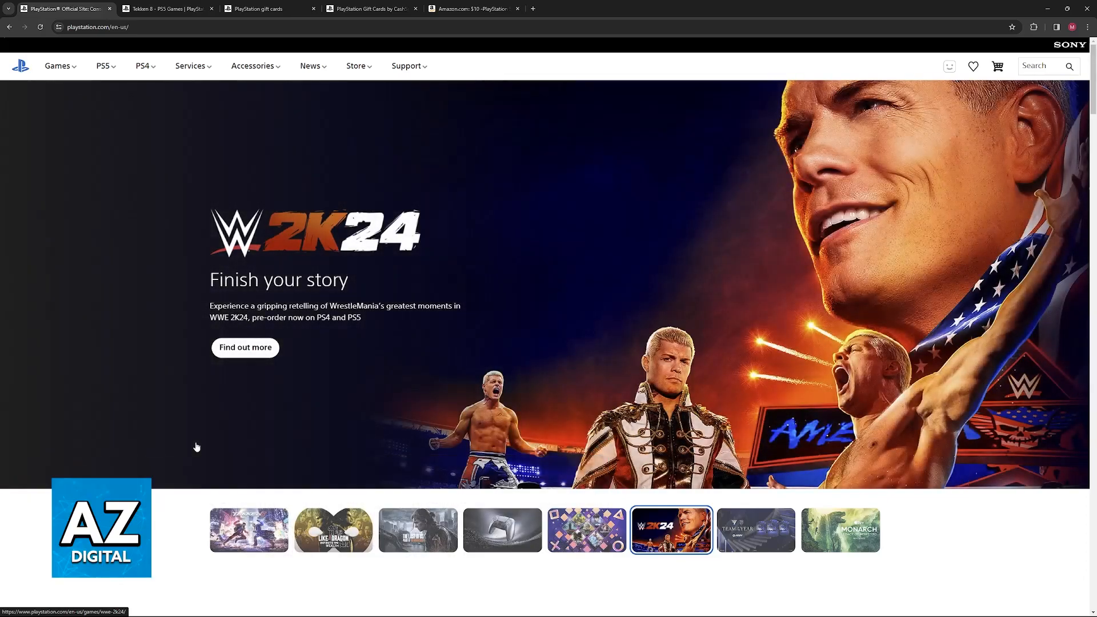
# Step: Select successive items along the horizontal row of options on the page
pyautogui.click(755, 529)
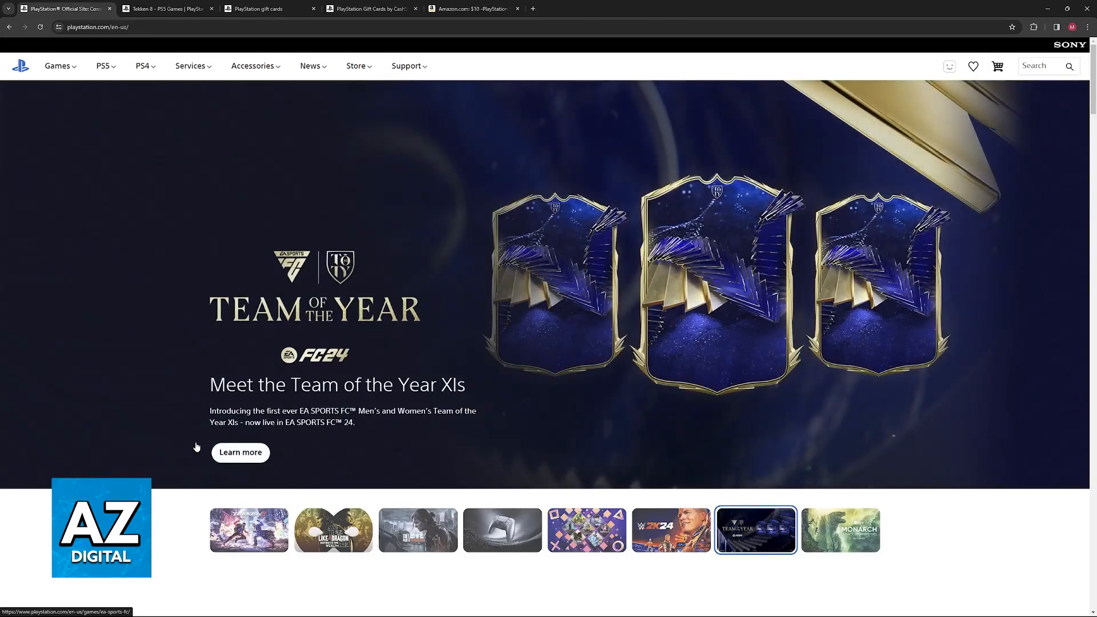
pyautogui.click(839, 529)
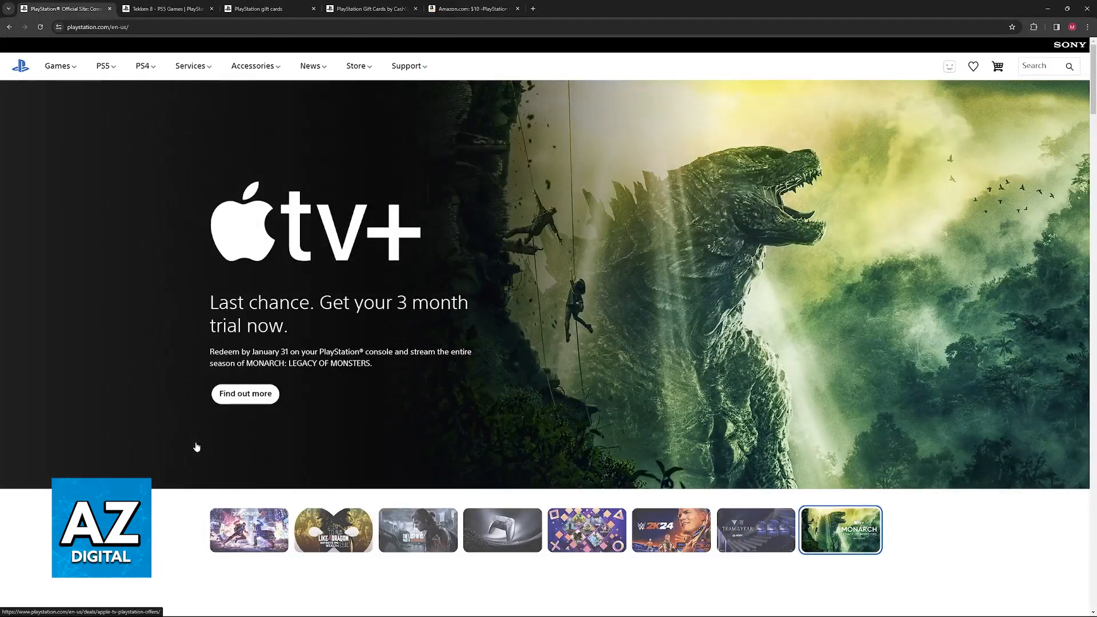
pyautogui.click(248, 529)
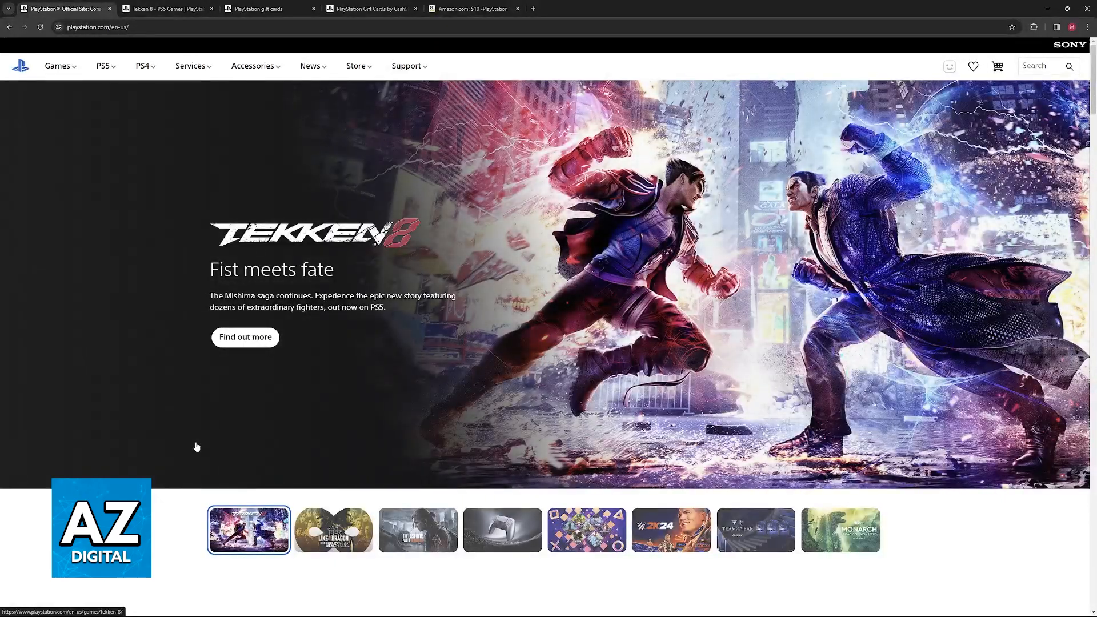
pyautogui.click(333, 529)
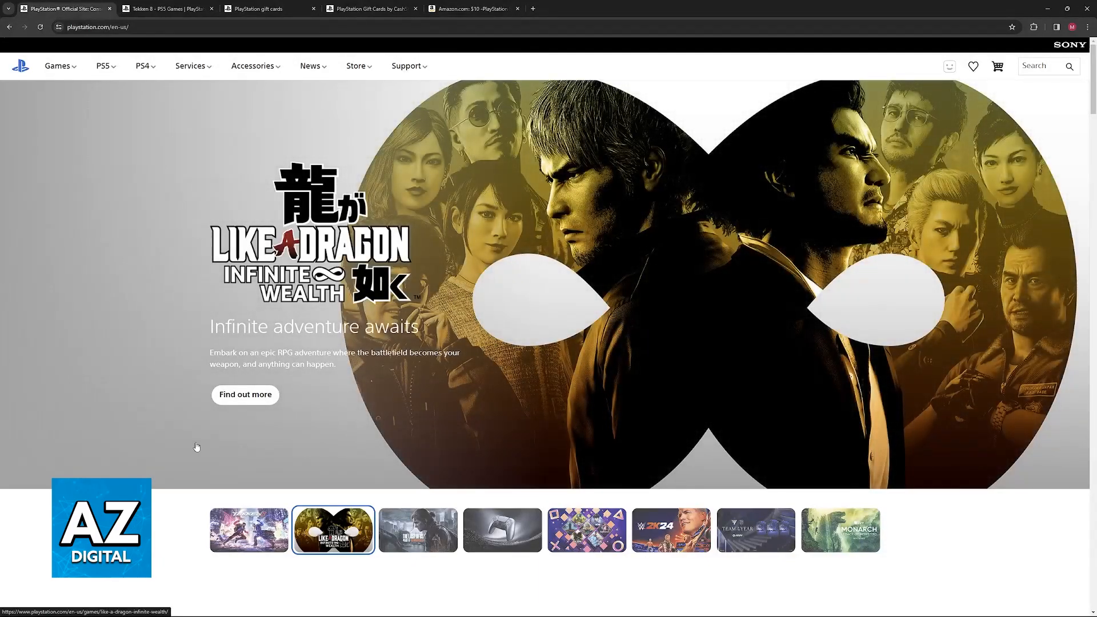
pyautogui.click(418, 529)
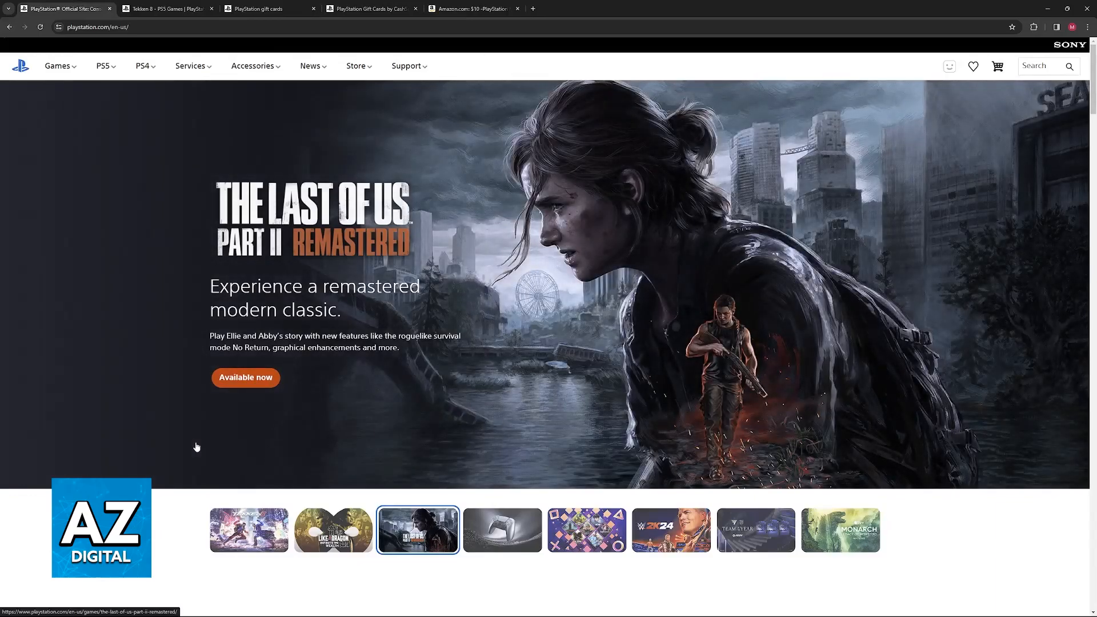
pyautogui.click(501, 529)
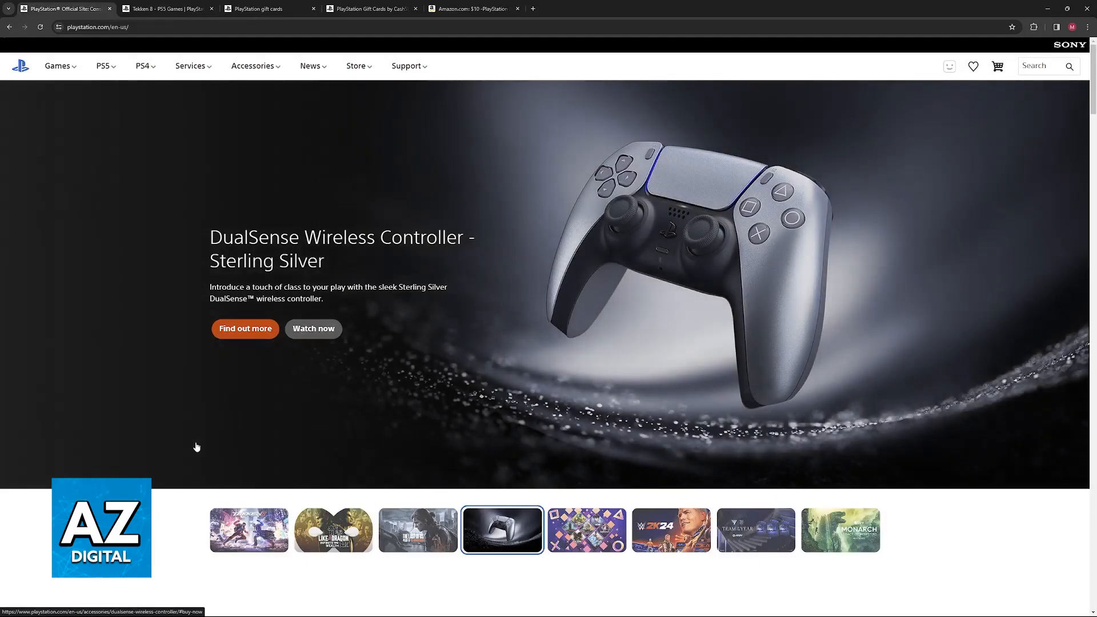
# Step: From the profile menu's Payment Management, reach the empty Add a Credit/Debit Card form with the card number field active
pyautogui.click(948, 66)
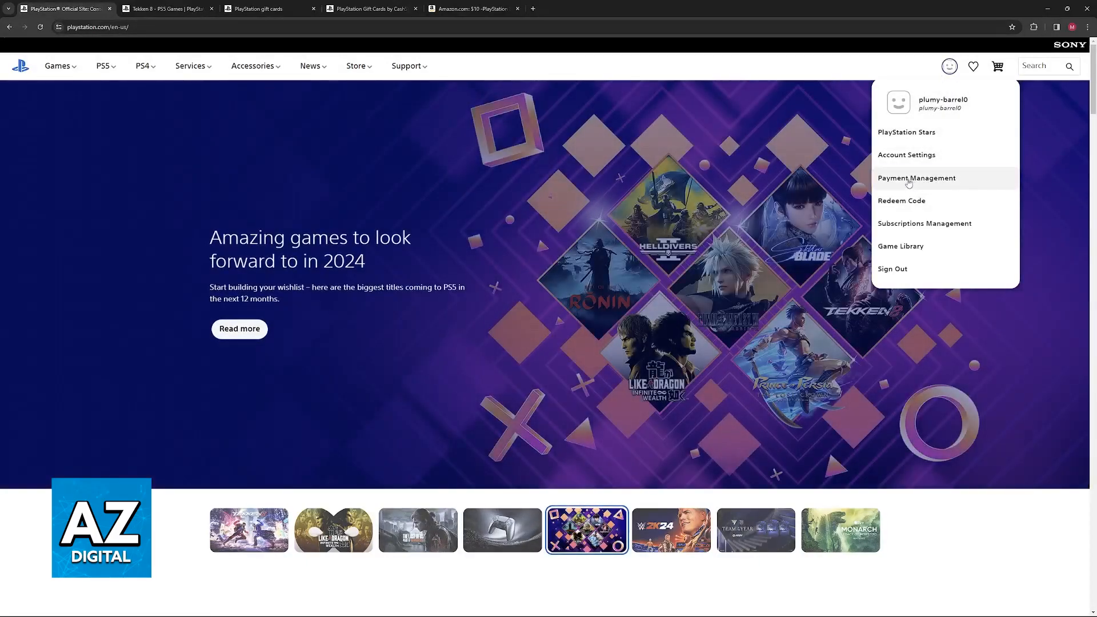
pyautogui.click(917, 178)
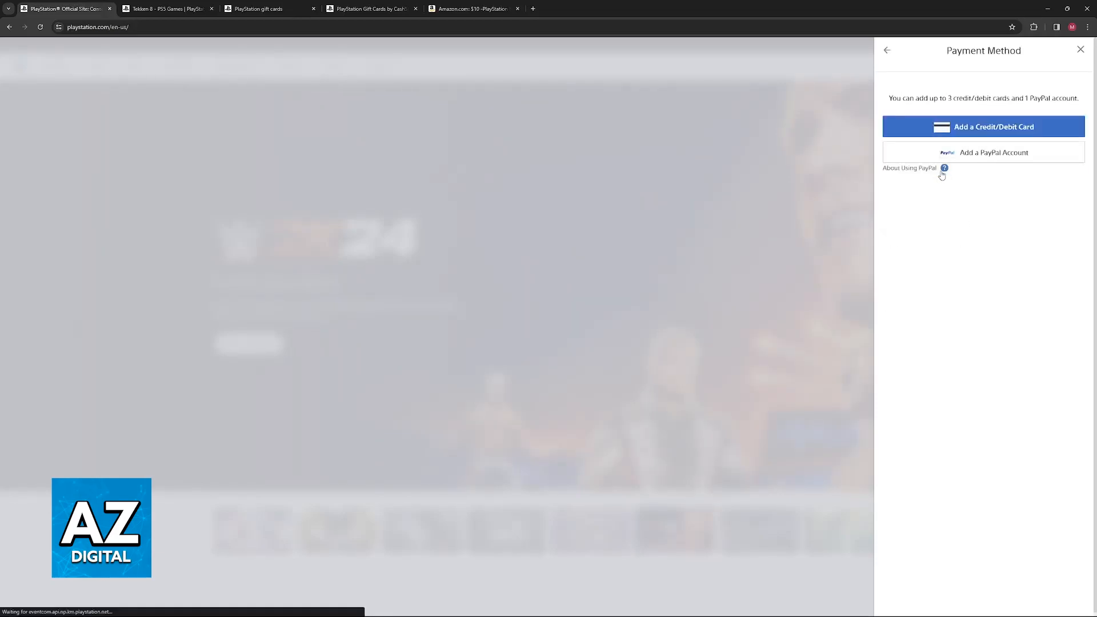
pyautogui.click(983, 127)
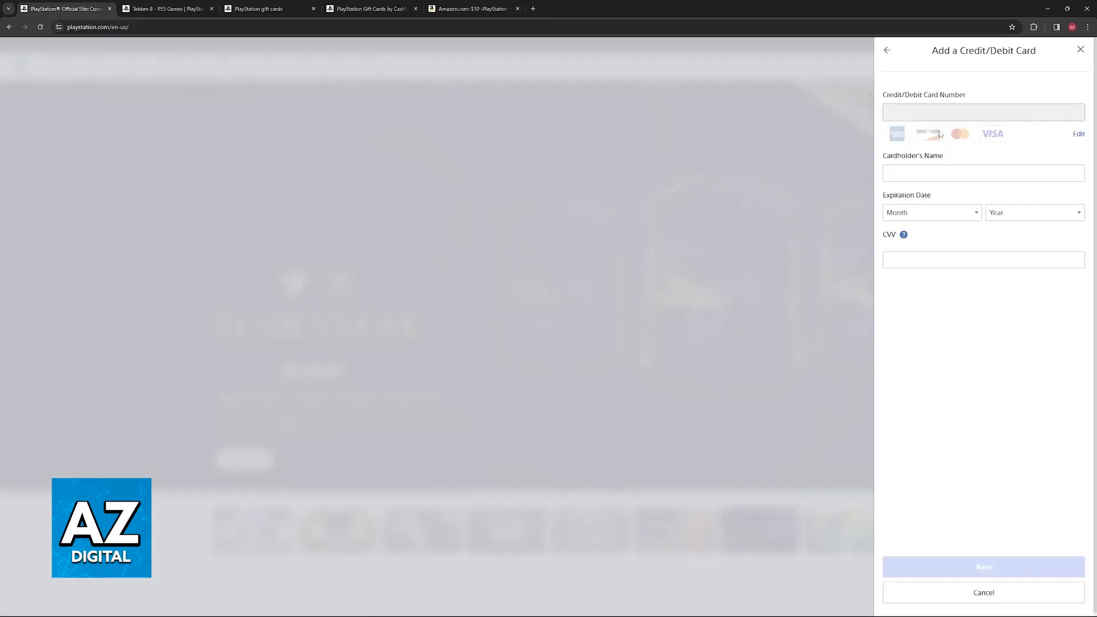
pyautogui.click(983, 112)
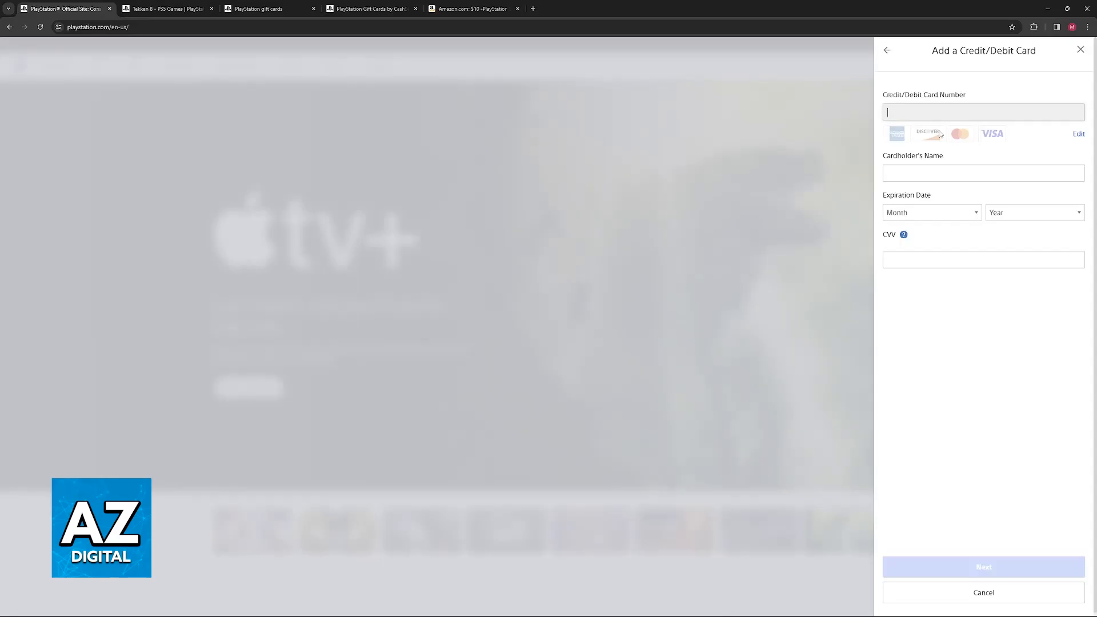
pyautogui.moveTo(960, 104)
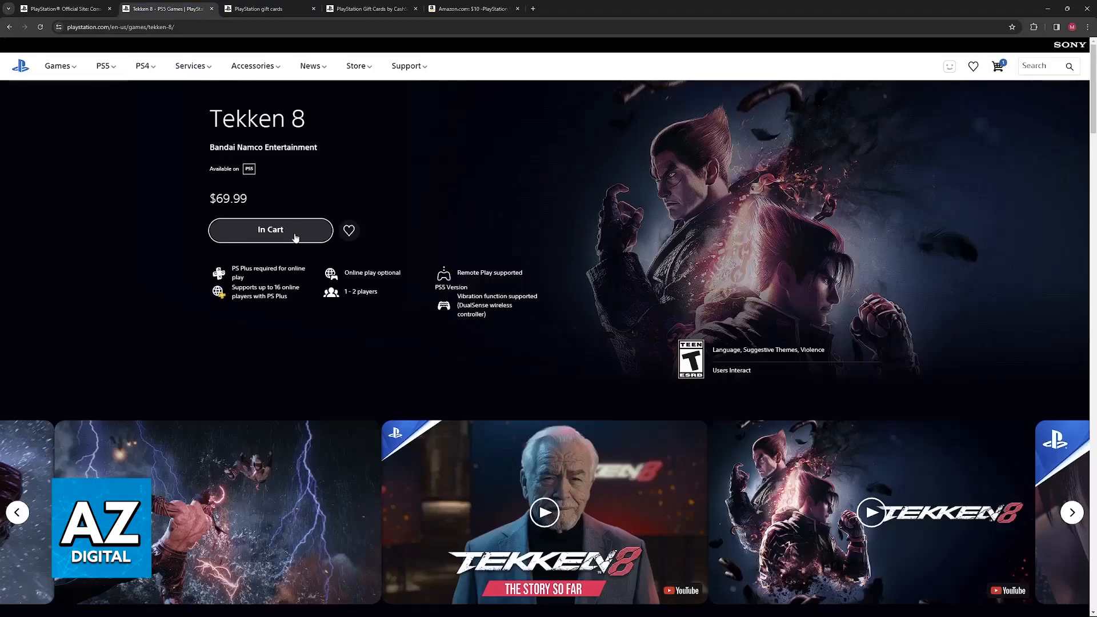
pyautogui.click(270, 229)
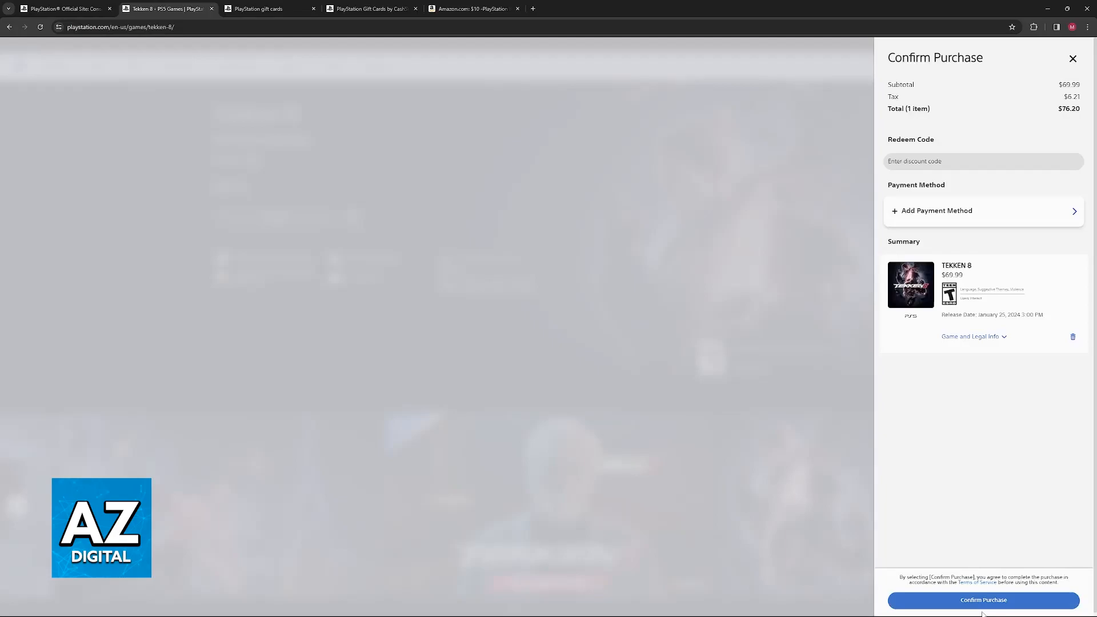
pyautogui.moveTo(510, 261)
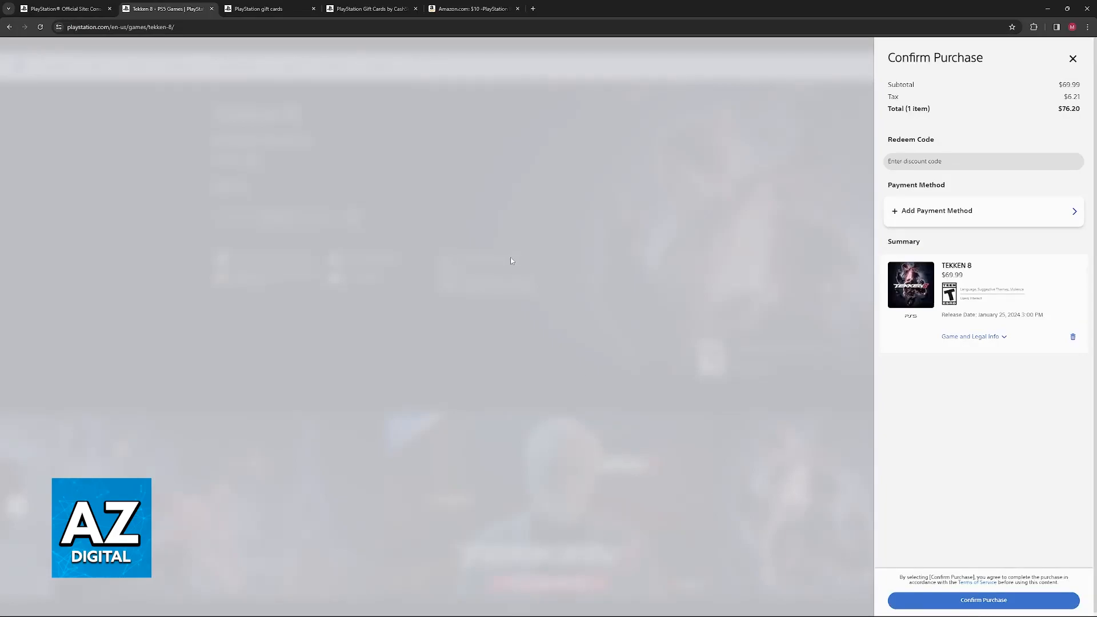
pyautogui.click(1073, 58)
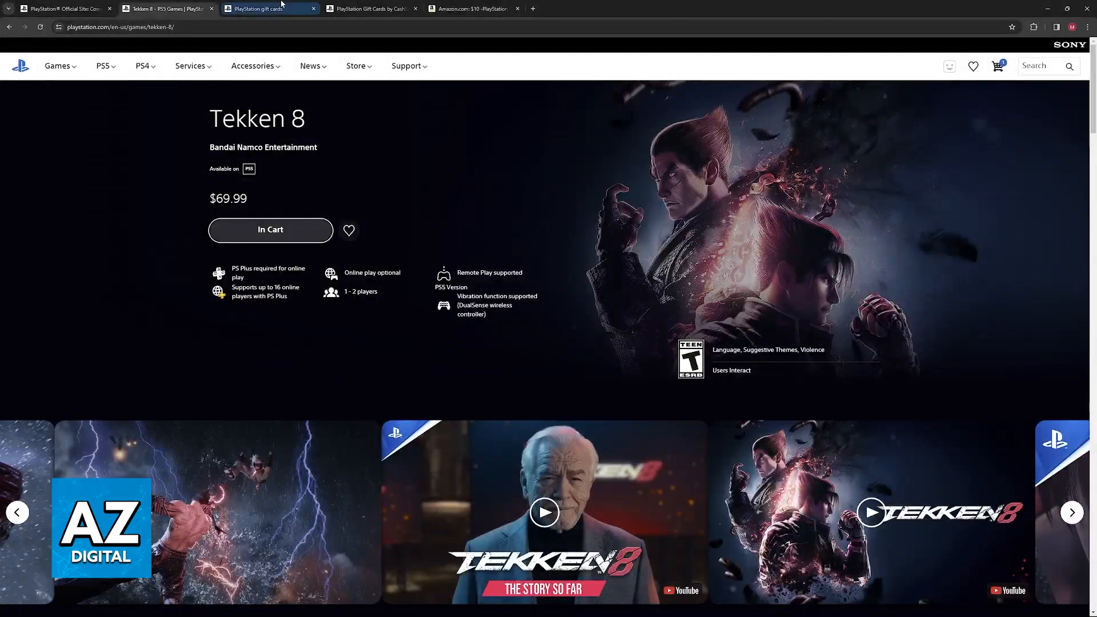
# Step: Show the PlayStation gift cards page down to its Buy gift cards and Browse retailers section
pyautogui.click(266, 8)
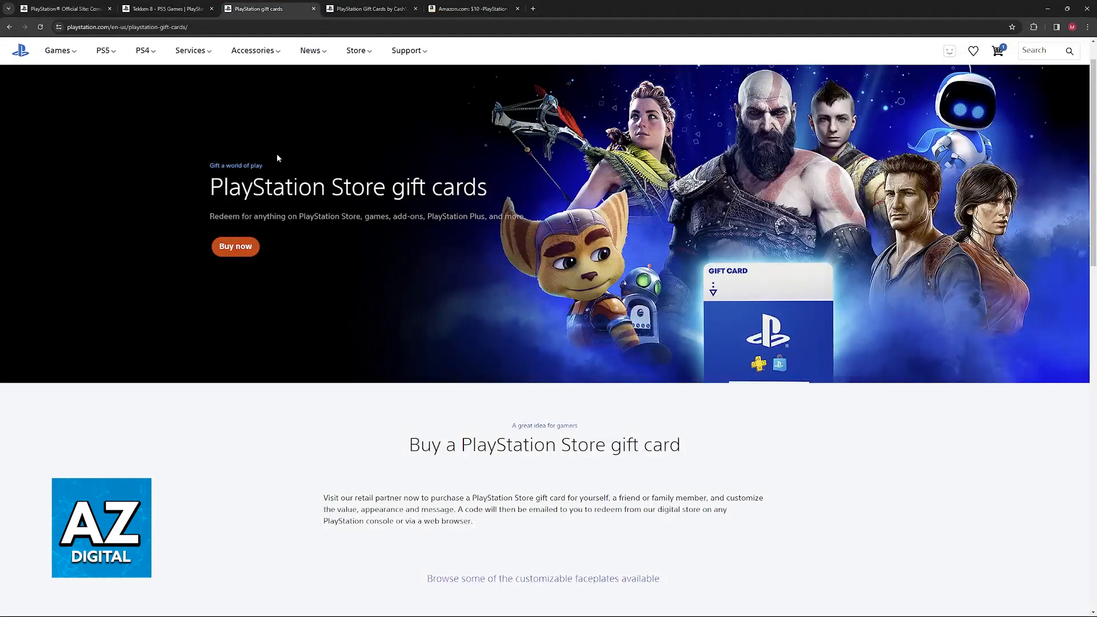
pyautogui.scroll(-3)
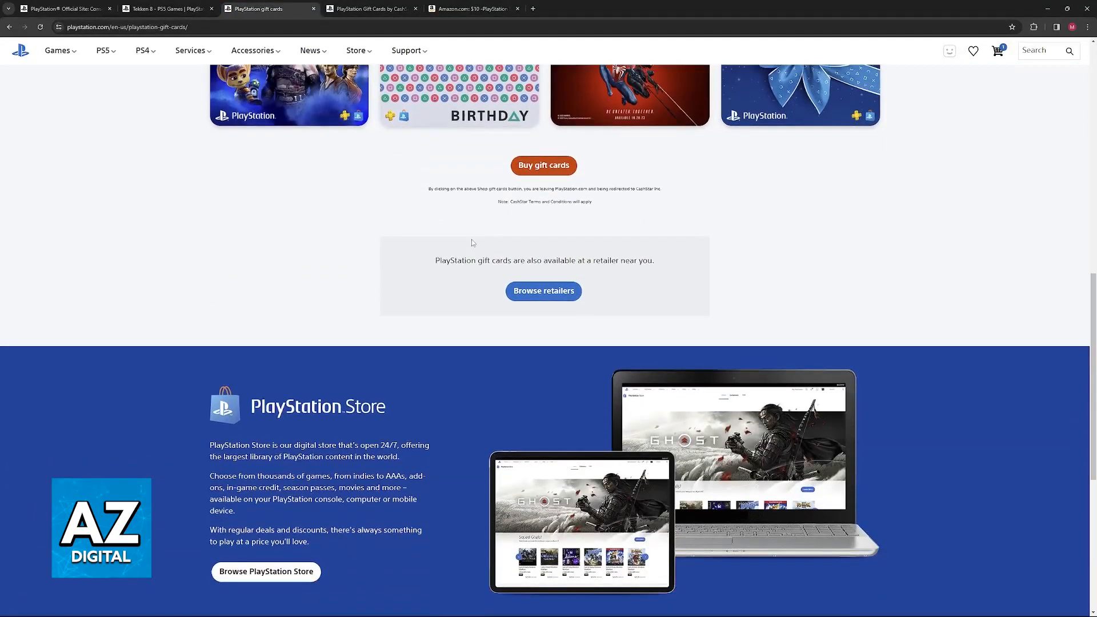
pyautogui.scroll(-3)
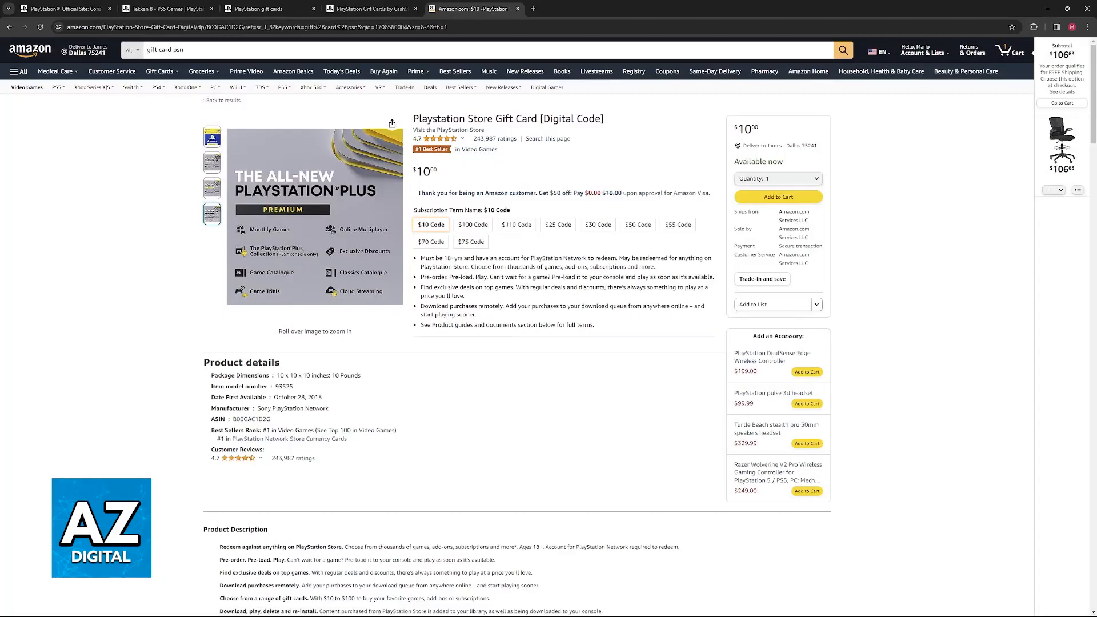
# Step: Show the gift card image on Amazon's PlayStation Store Gift Card listing with the $10 option chosen
pyautogui.click(213, 161)
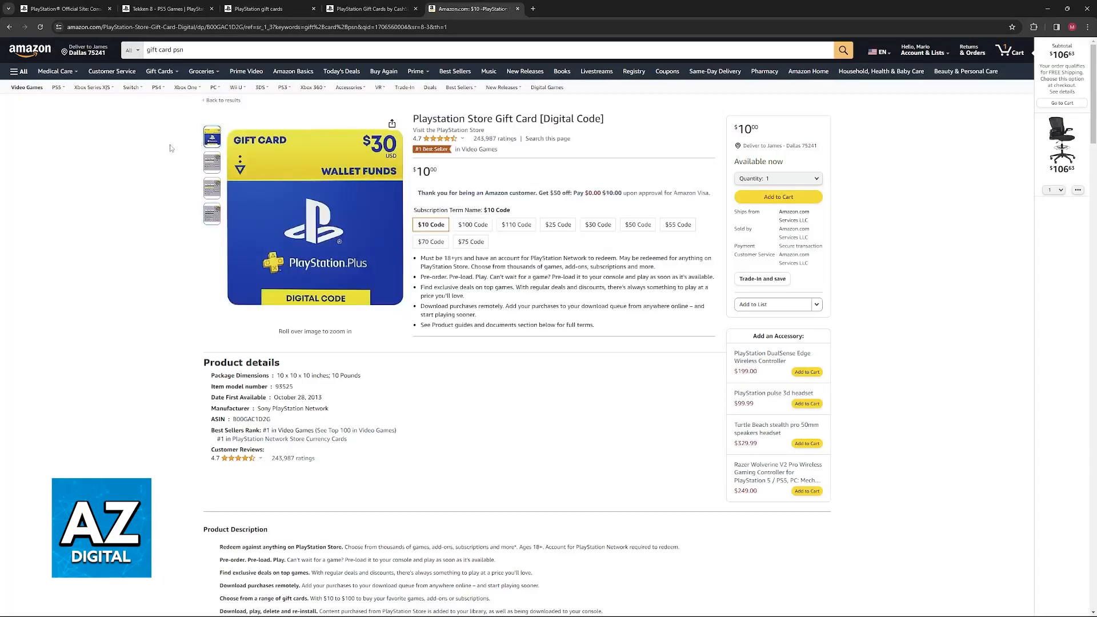
pyautogui.moveTo(147, 148)
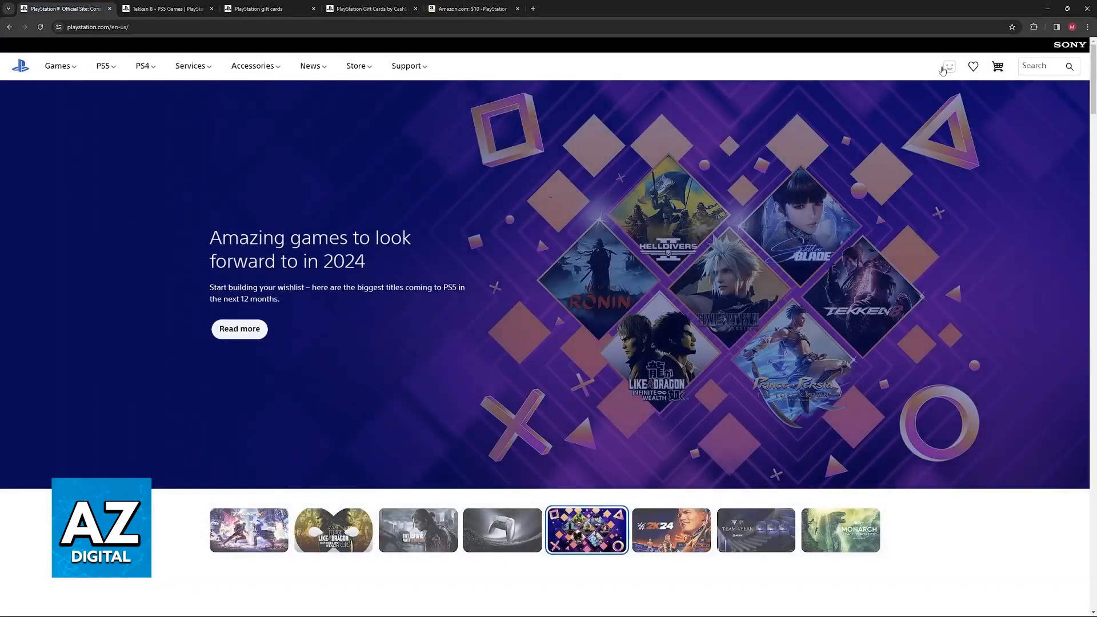
# Step: Bring up the Redeem Code voucher form from the profile menu, then return to the Tekken 8 page
pyautogui.click(948, 66)
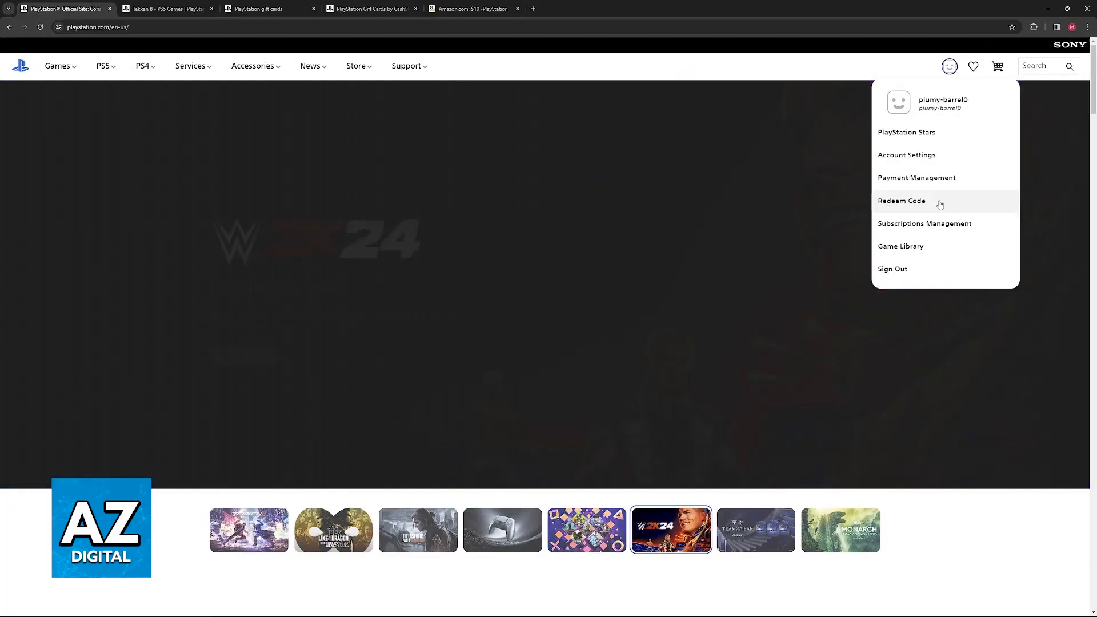
pyautogui.click(902, 202)
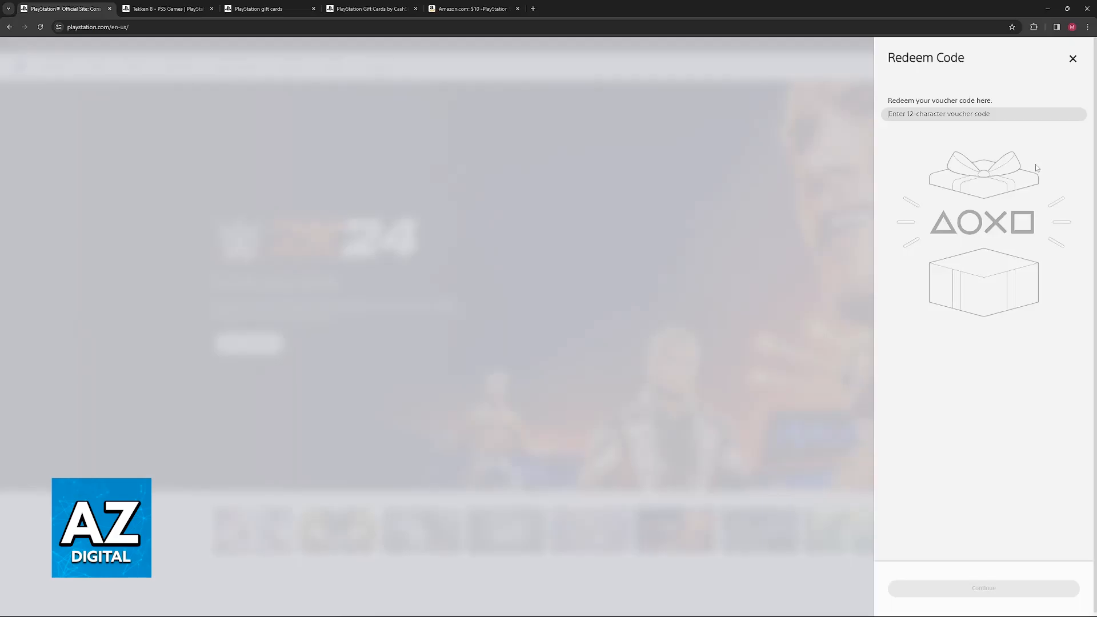
pyautogui.click(1072, 58)
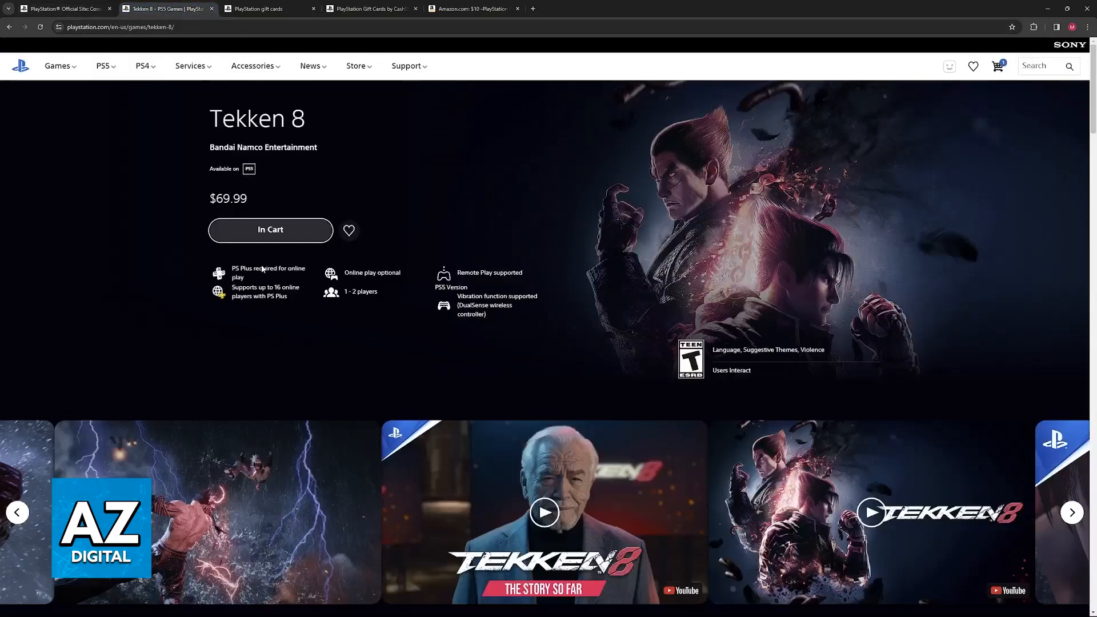
# Step: Attempt to confirm the $76.20 Tekken 8 purchase from In Cart, getting an Insufficient funds error
pyautogui.click(270, 229)
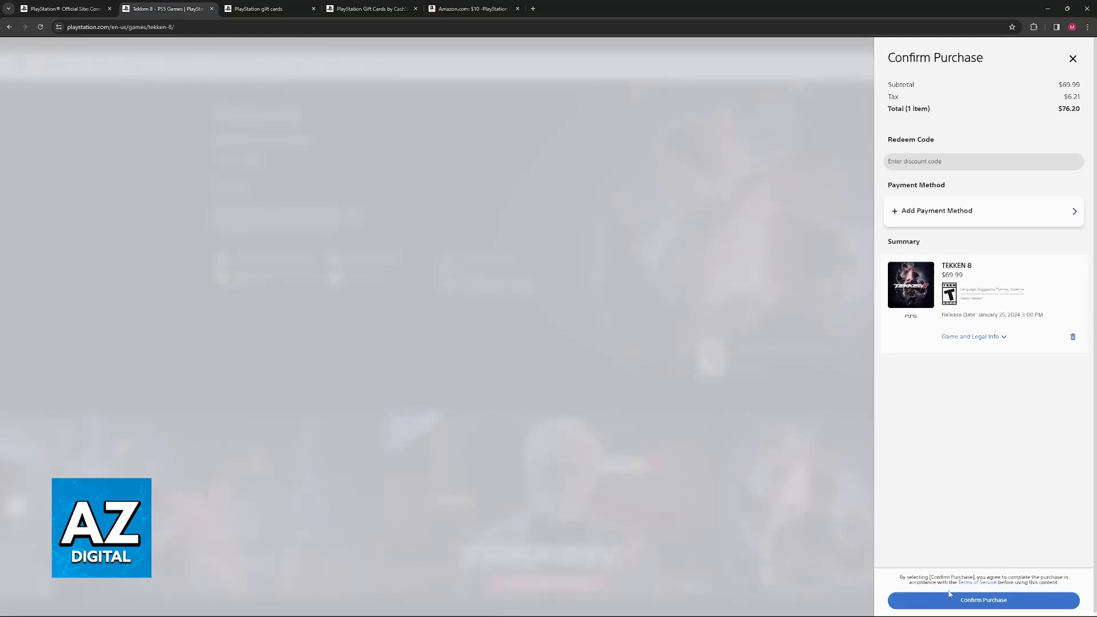
pyautogui.click(983, 600)
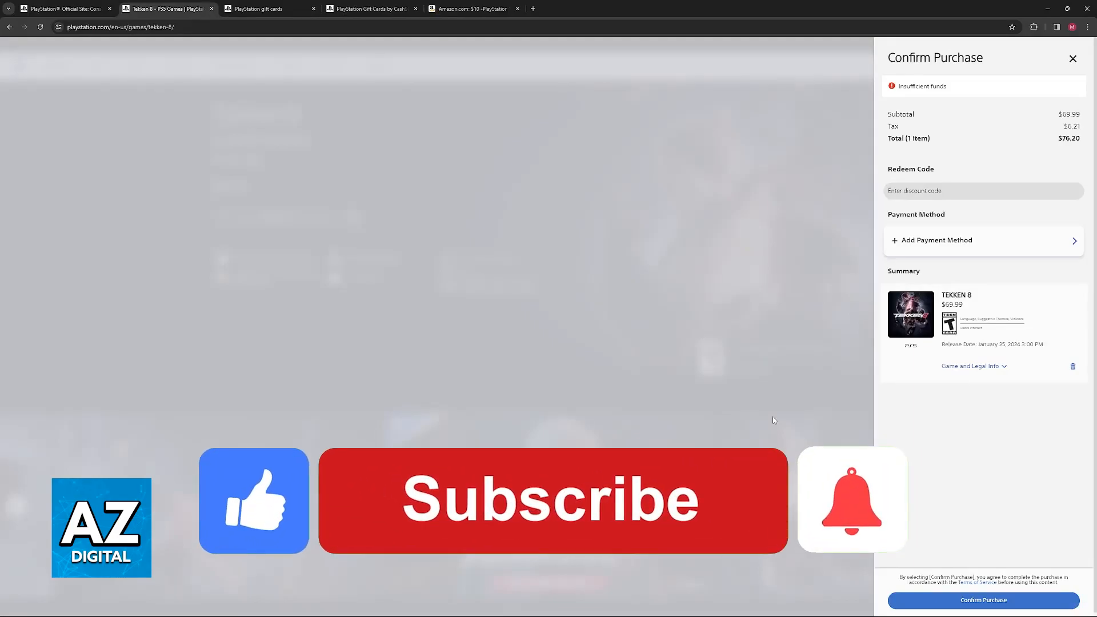
pyautogui.click(552, 499)
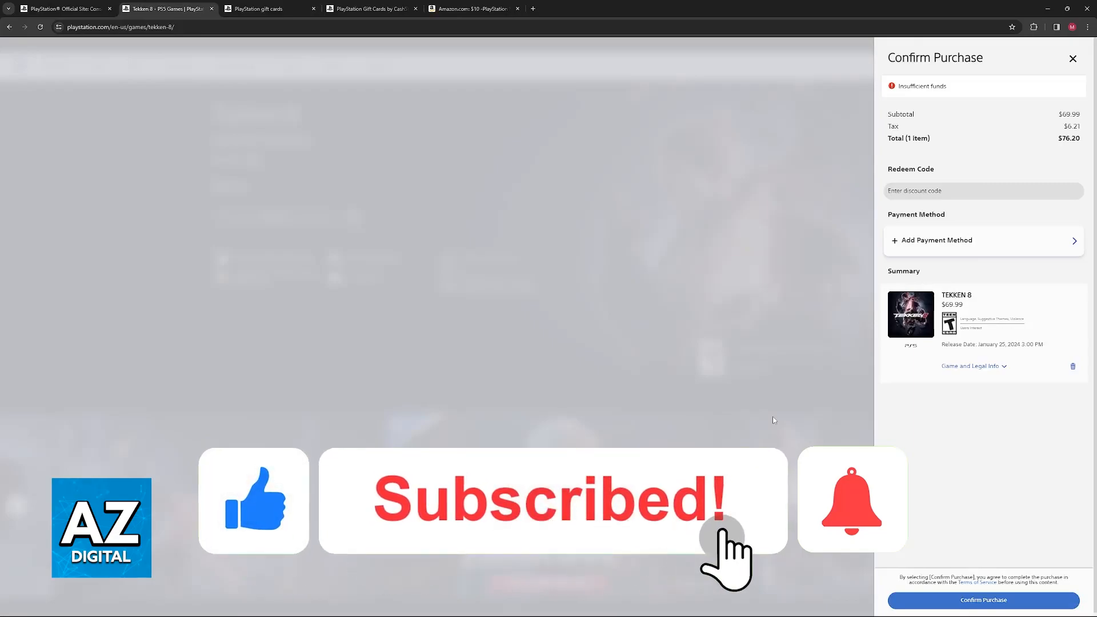